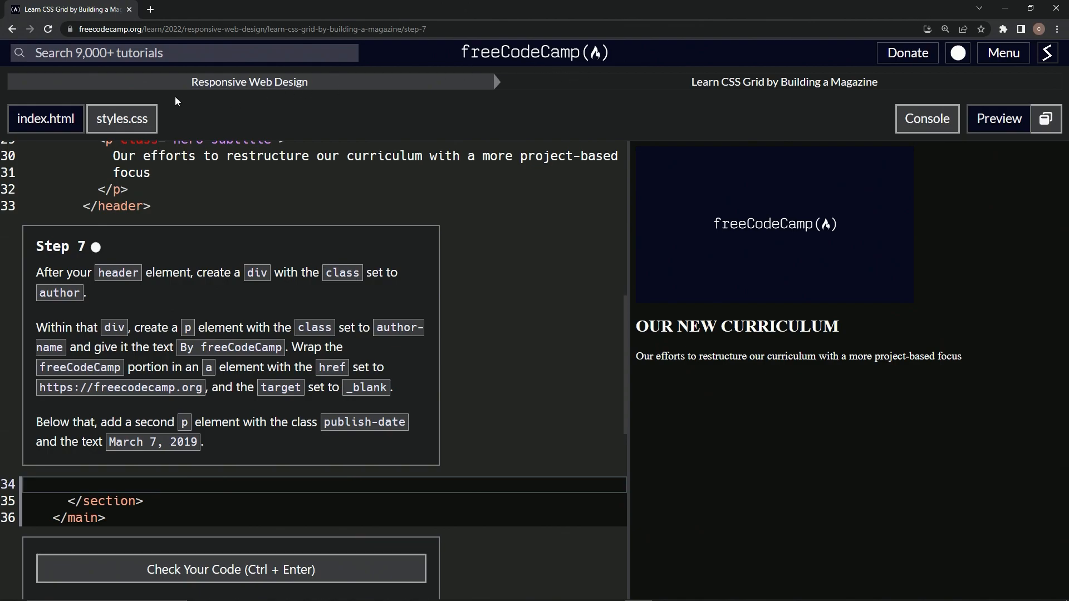
mouse_move(763, 101)
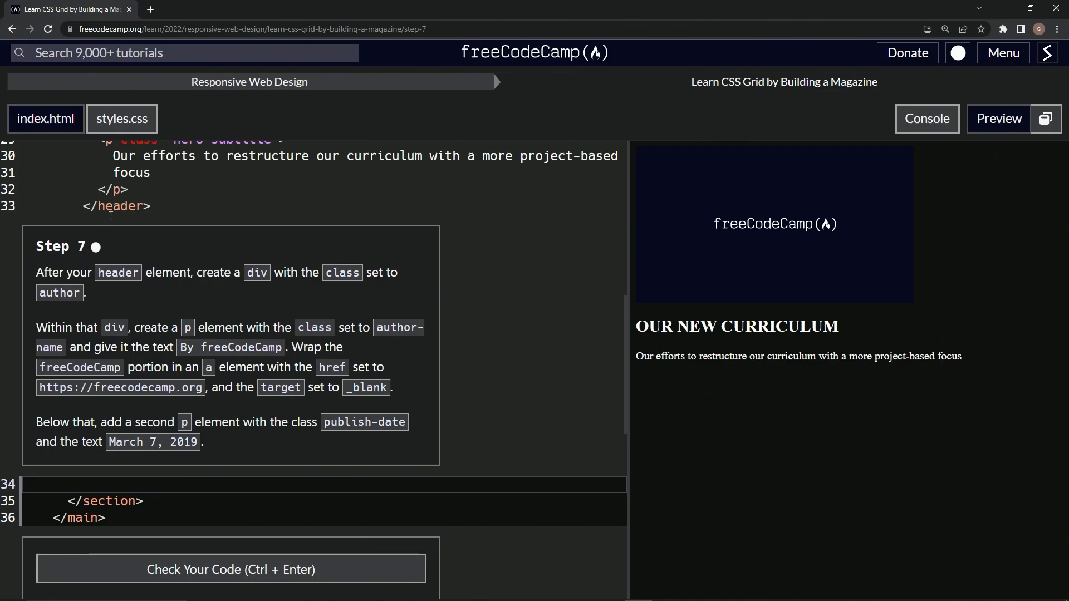
mouse_move(119, 254)
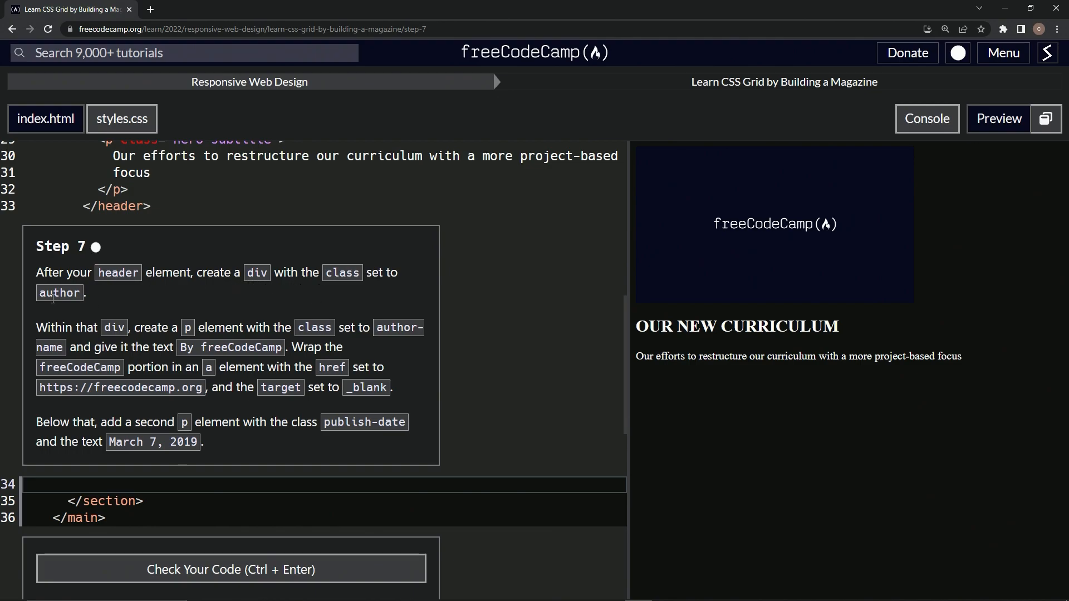
mouse_move(294, 341)
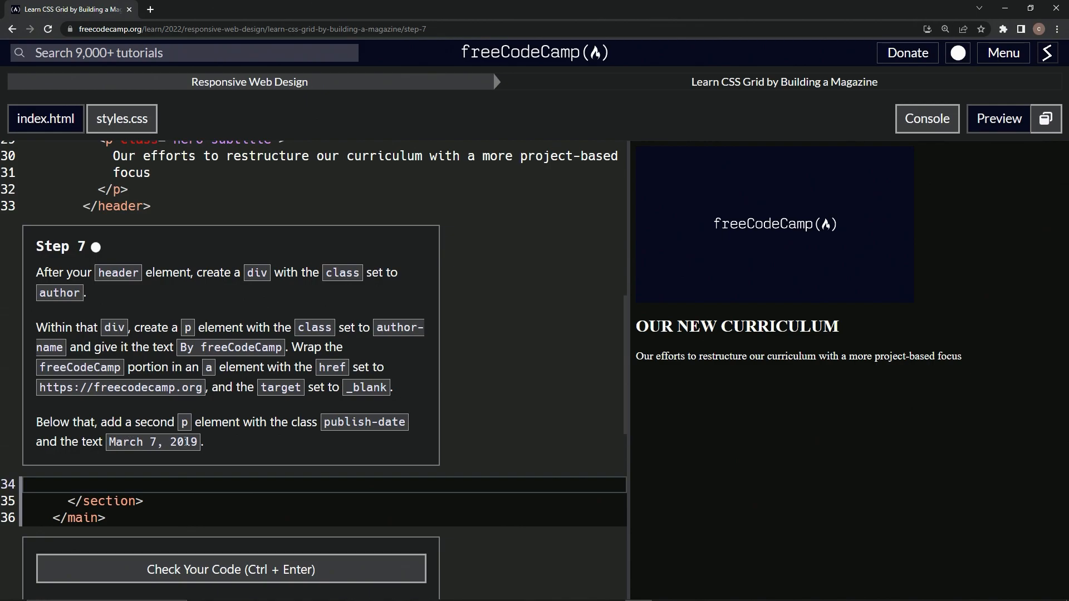
mouse_move(166, 288)
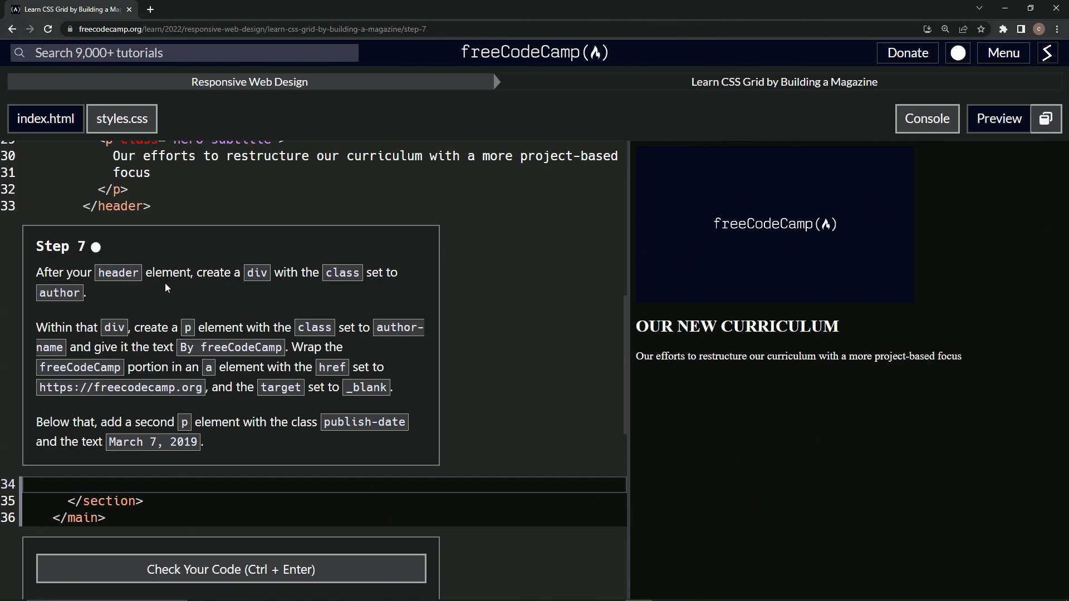
mouse_move(185, 267)
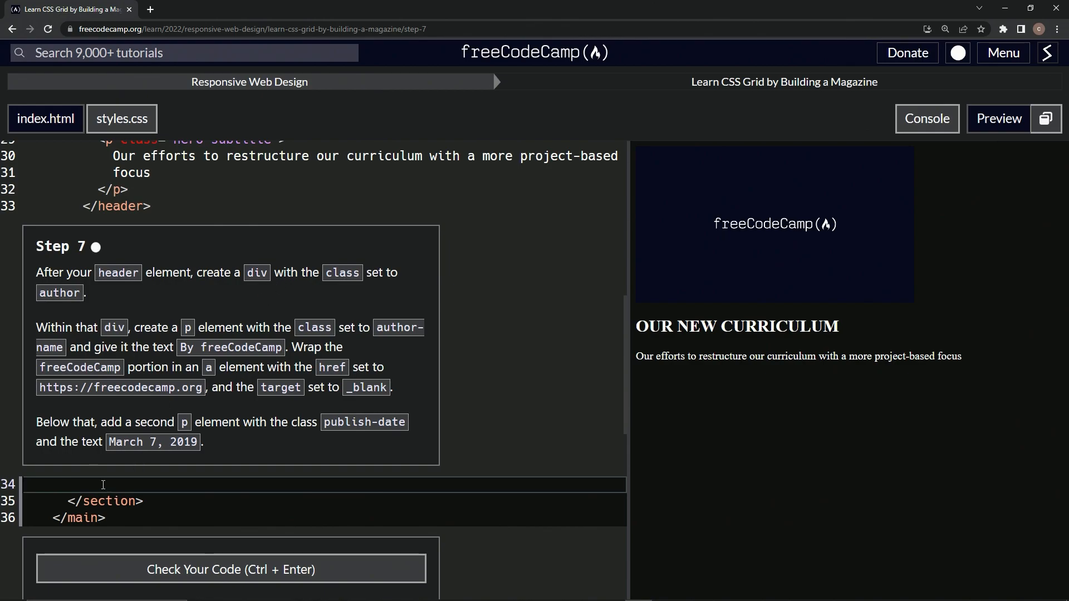
Insert a div on line 34 containing an empty <p></p> on a new line.
type("<div><")
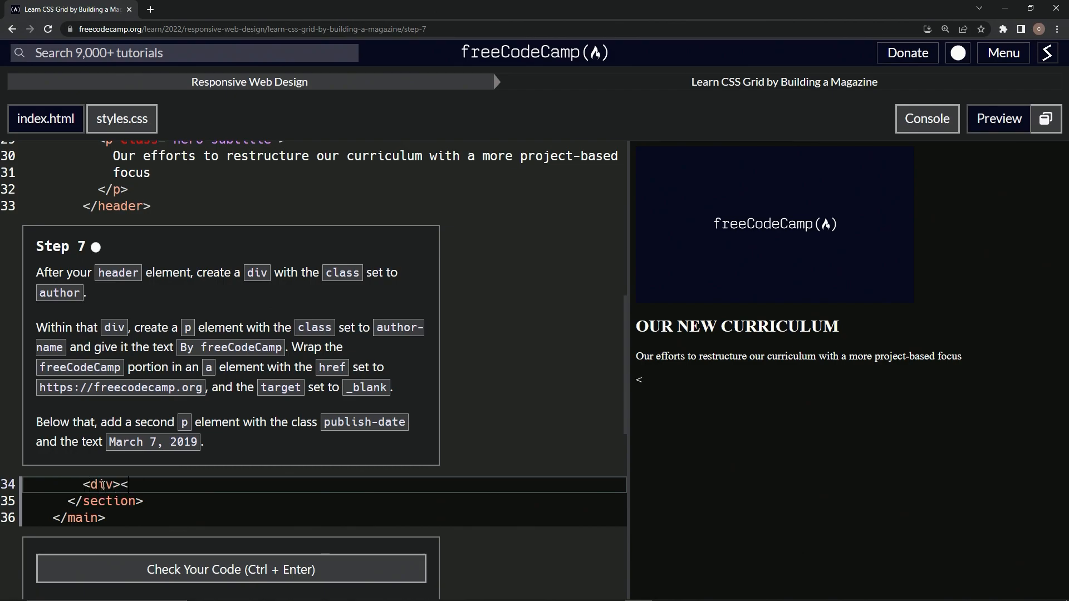
type("/di")
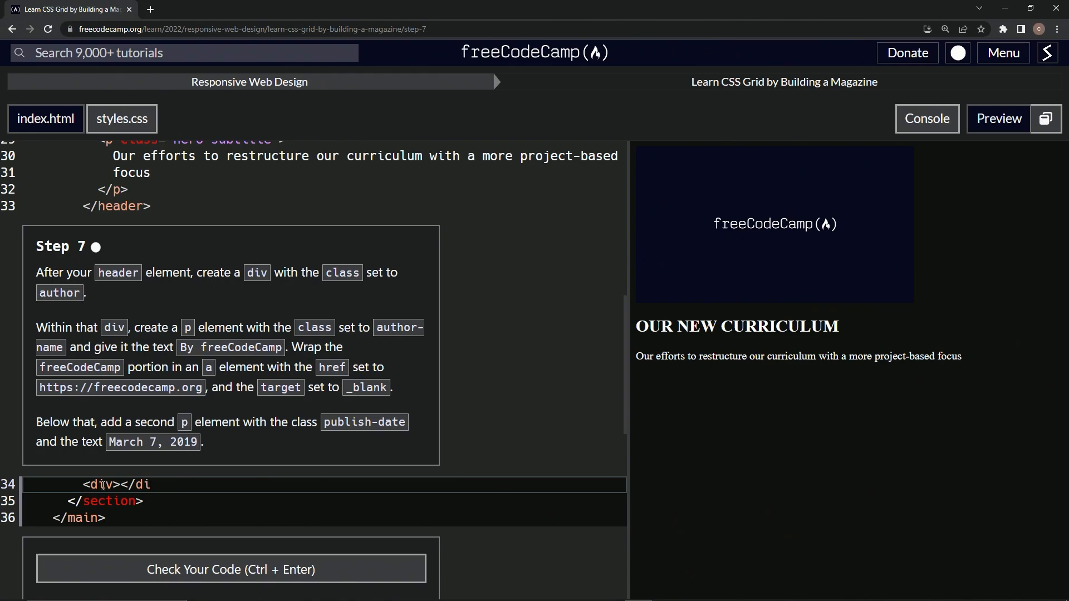
type("v>")
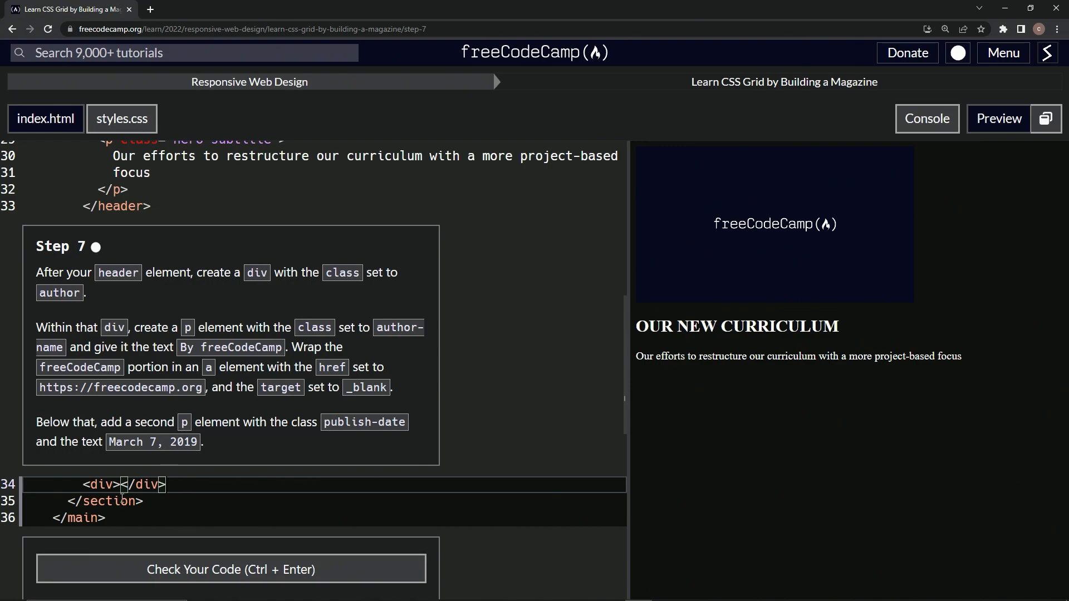
key("Enter")
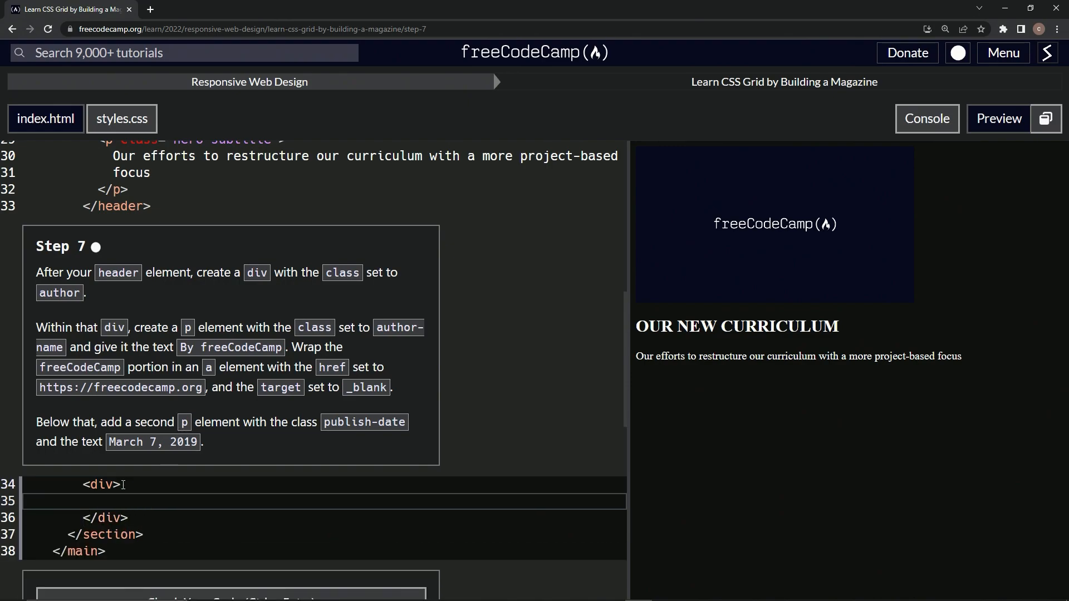
type("<p>")
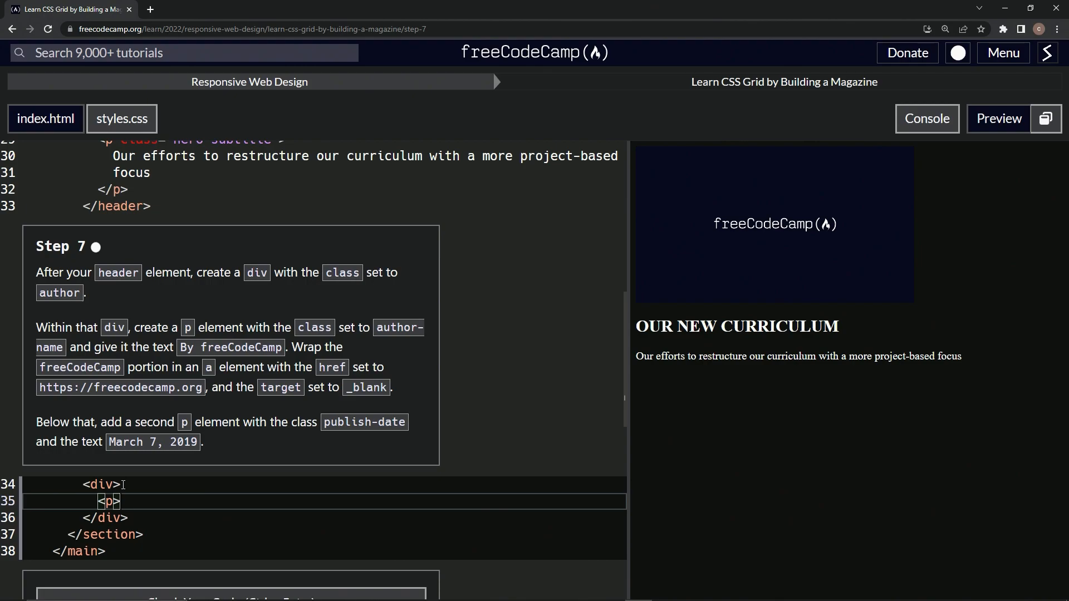
type("</p>")
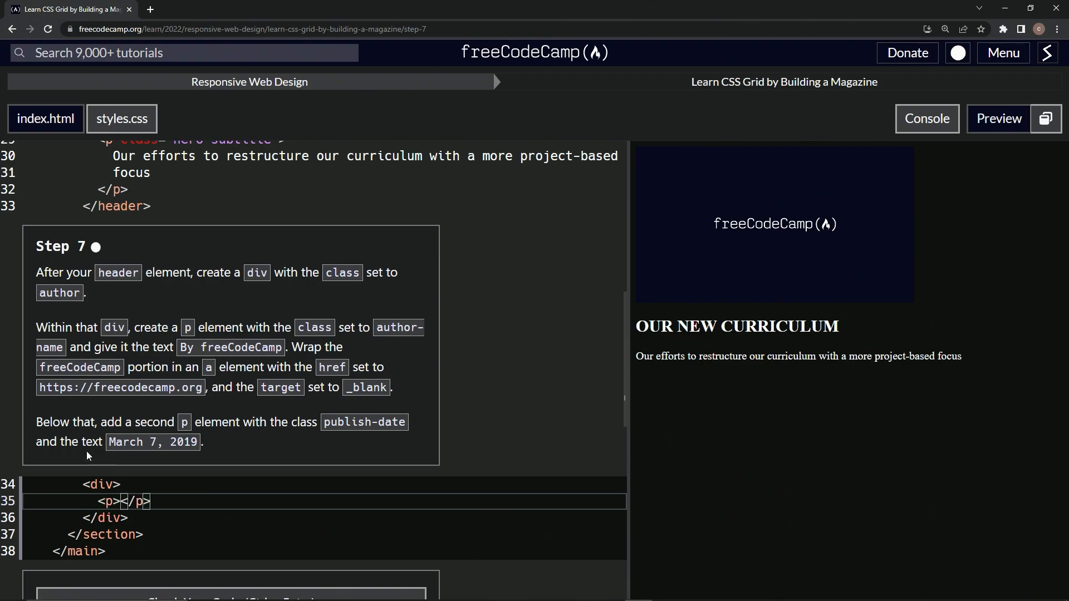
mouse_move(184, 429)
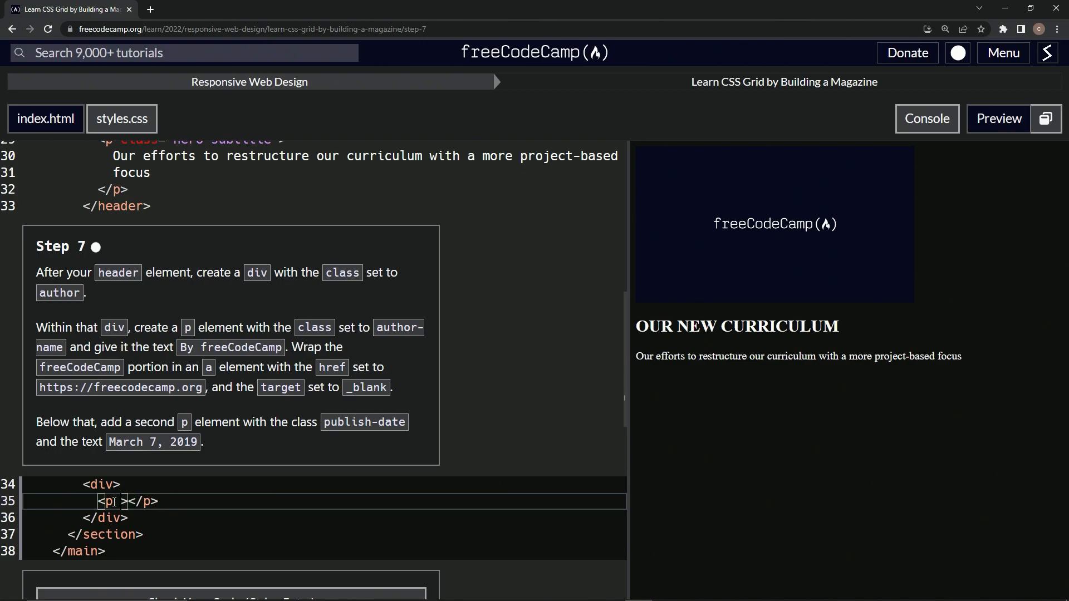
Give the div class 'author' and the paragraph class 'author-name'.
type("class=''")
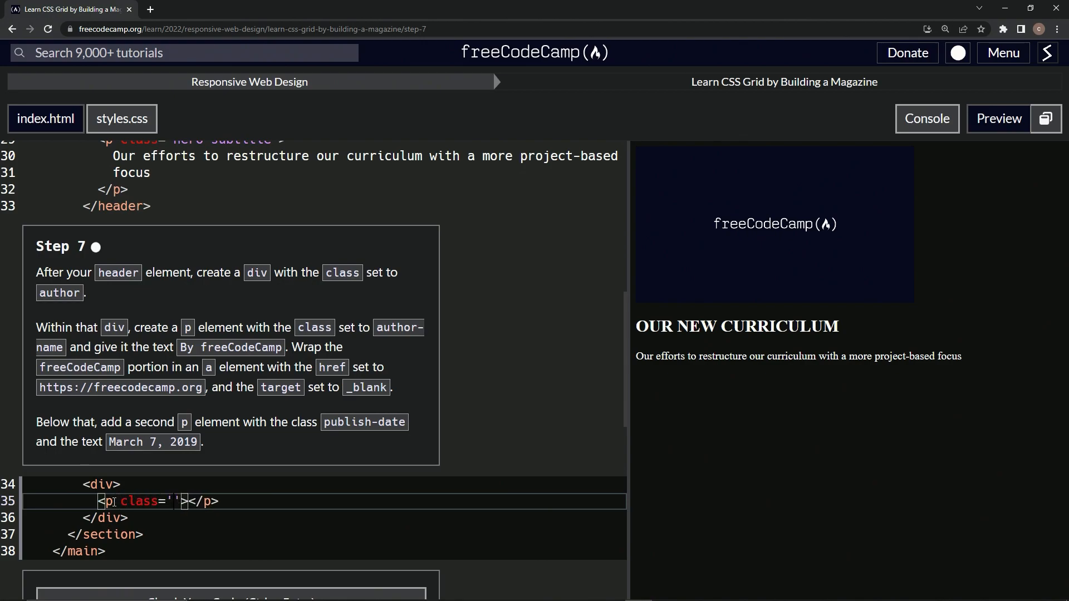
type("author")
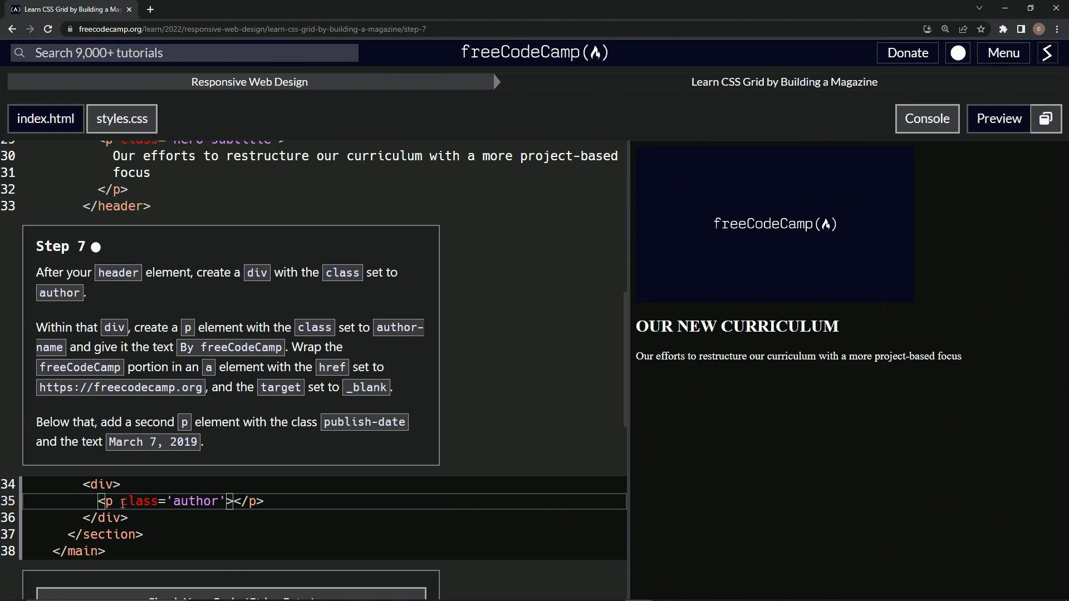
left_click_drag(122, 502, 225, 501)
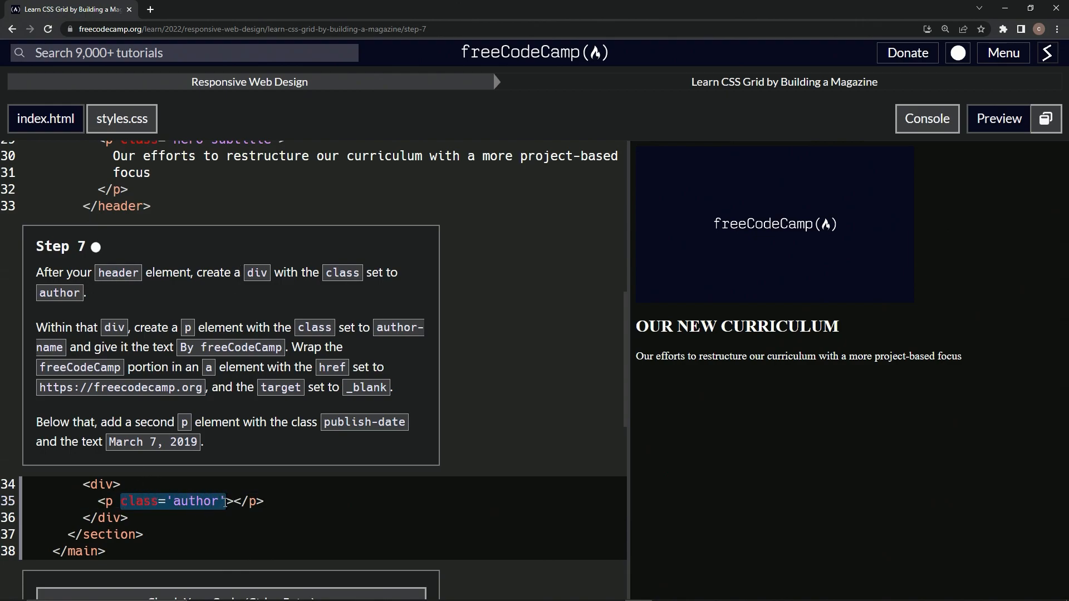
left_click(133, 485)
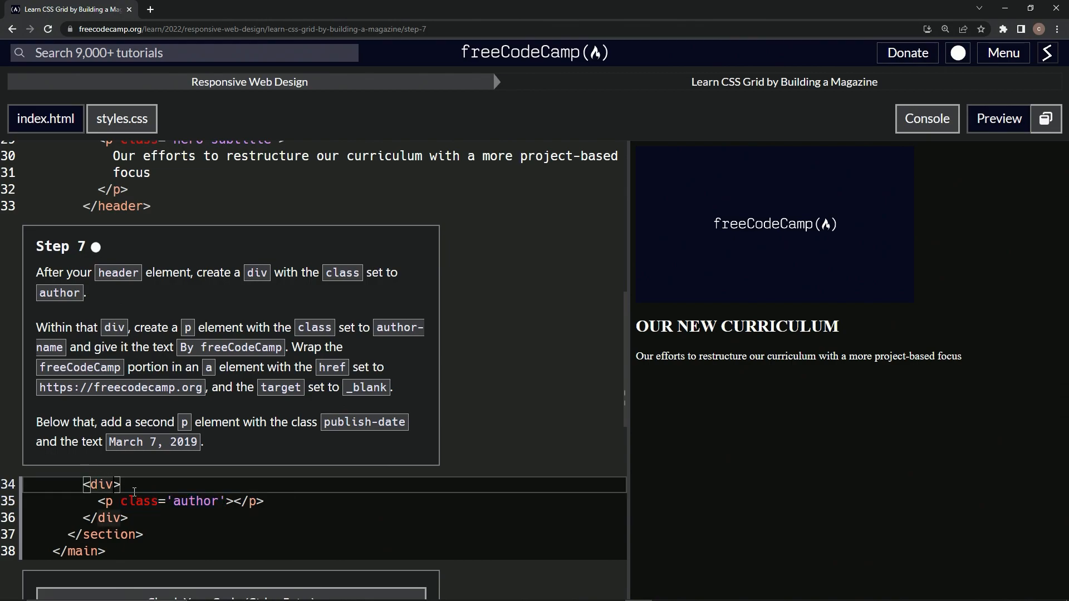
type("class='author'")
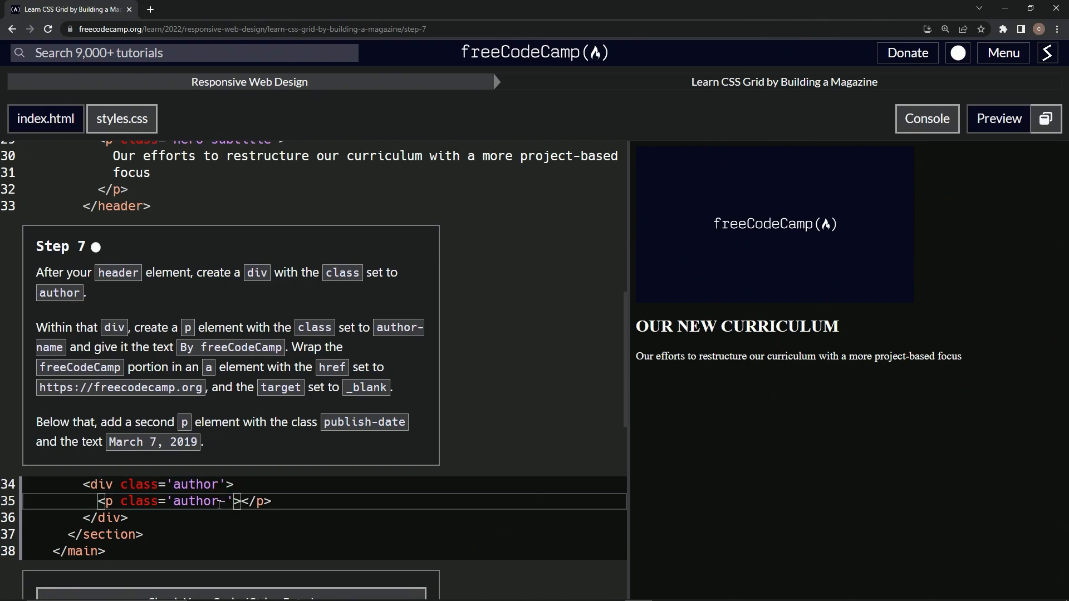
type("name")
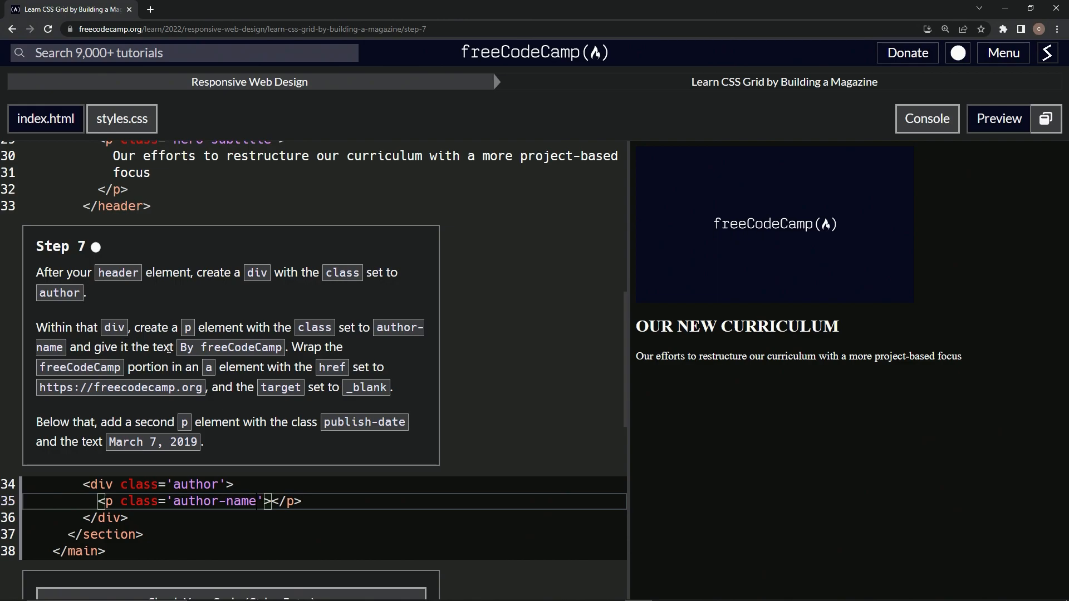
Type 'By freeCodeCamp' in the paragraph, wrapping freeCodeCamp in <a href=''></a>.
double_click(230, 347)
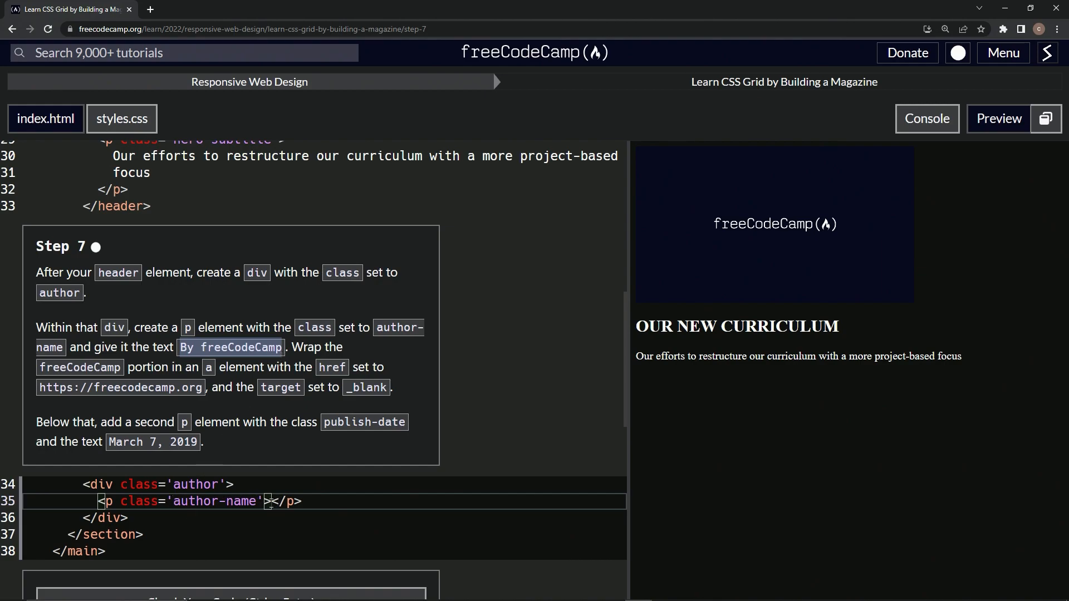
type("By freeCodeCamp")
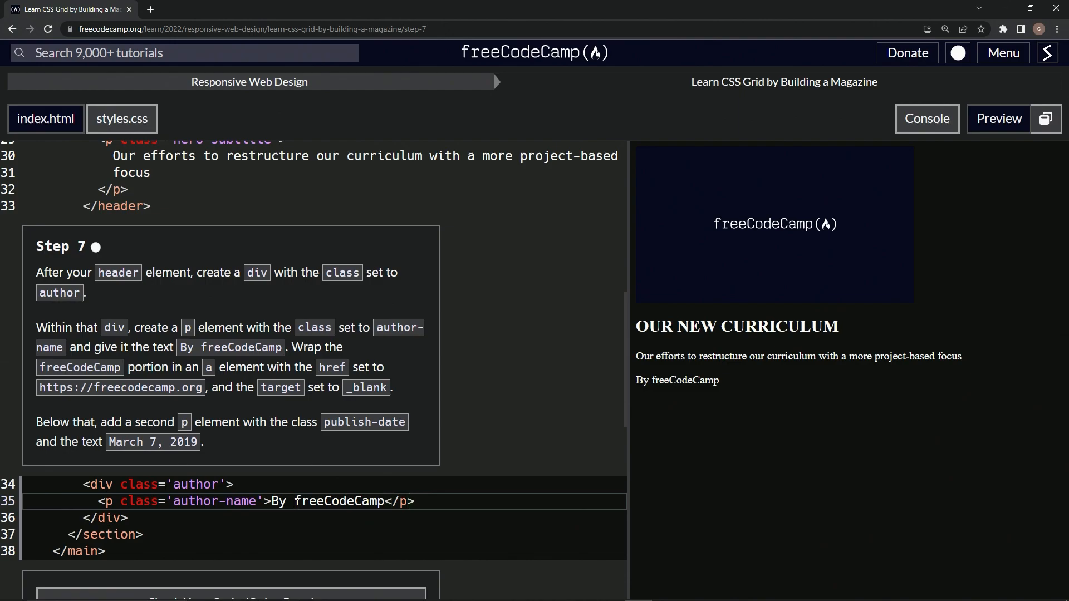
type("<>")
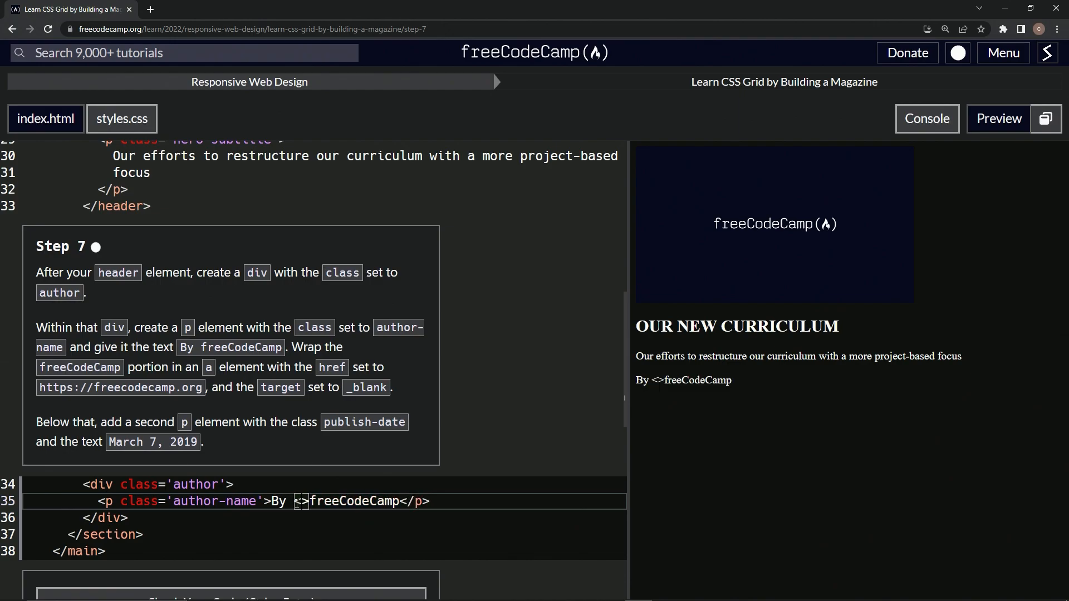
type("a")
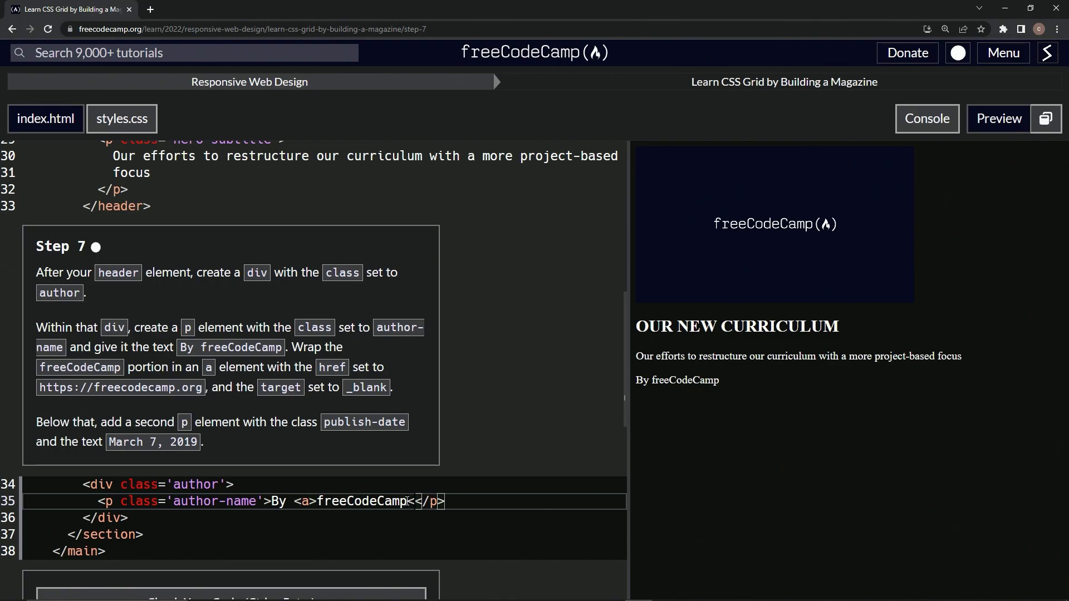
type("</a>")
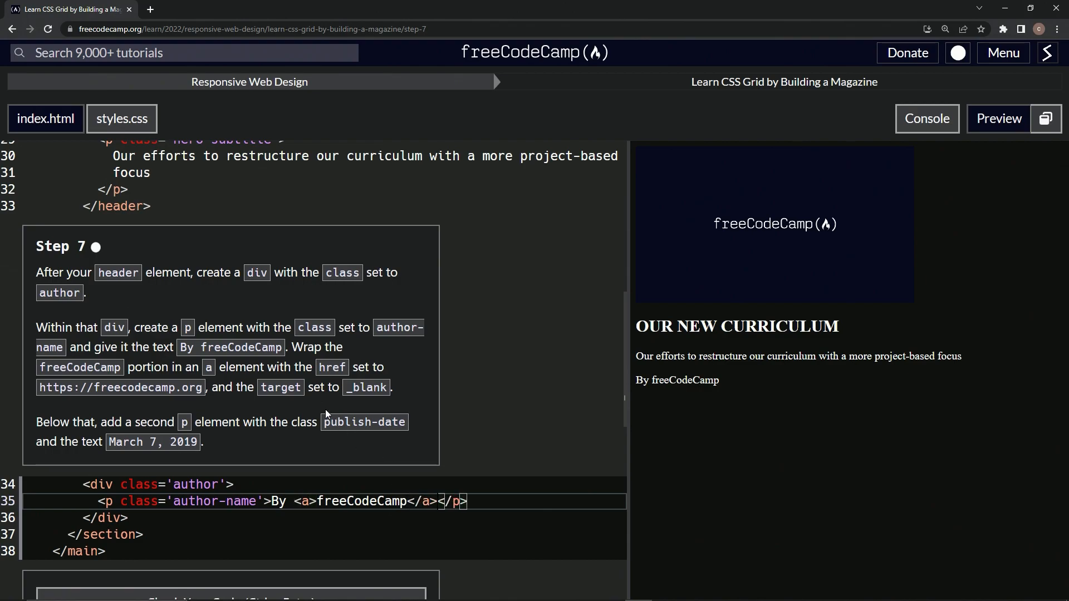
mouse_move(212, 423)
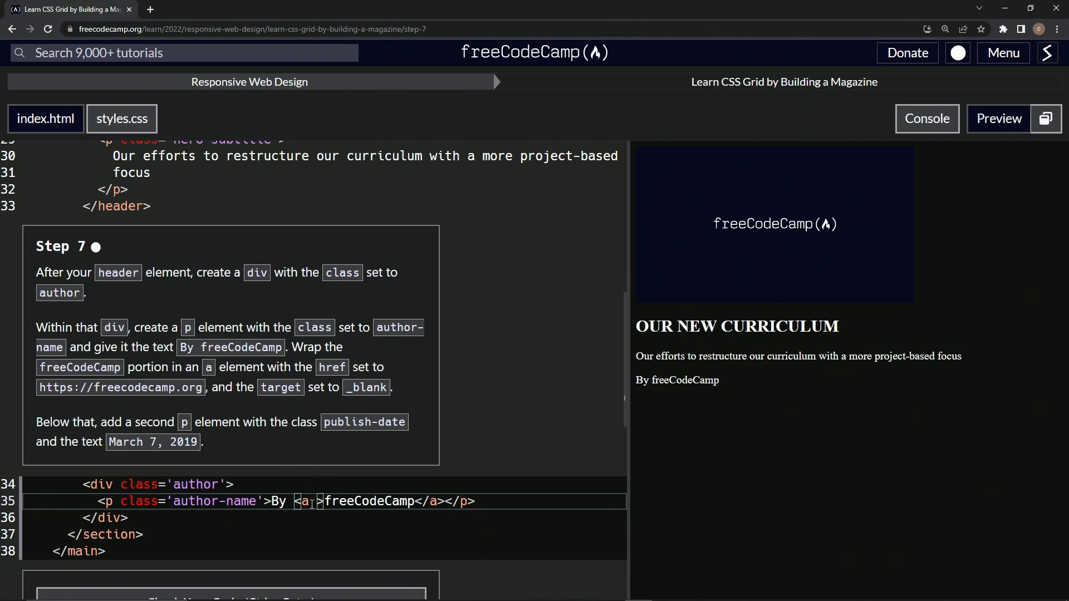
type("href=''")
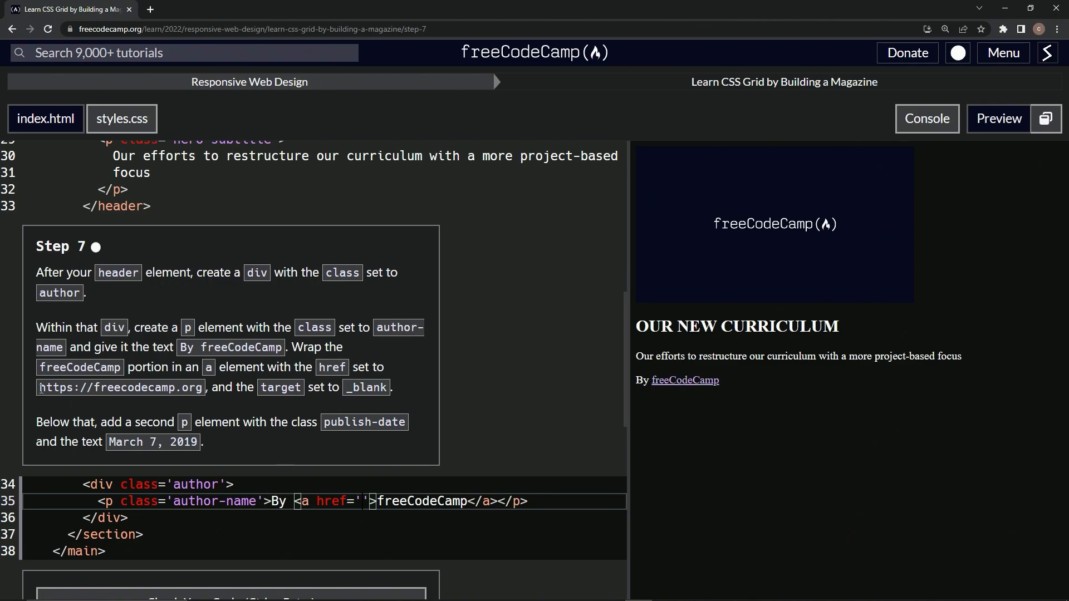
double_click(121, 388)
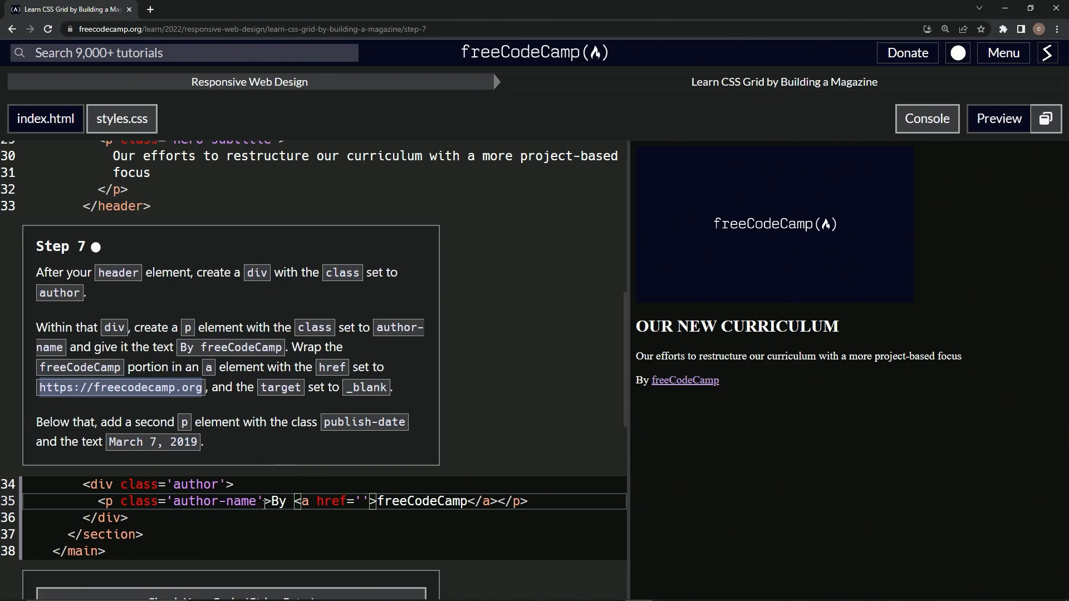
type("https://freecodecamp.org")
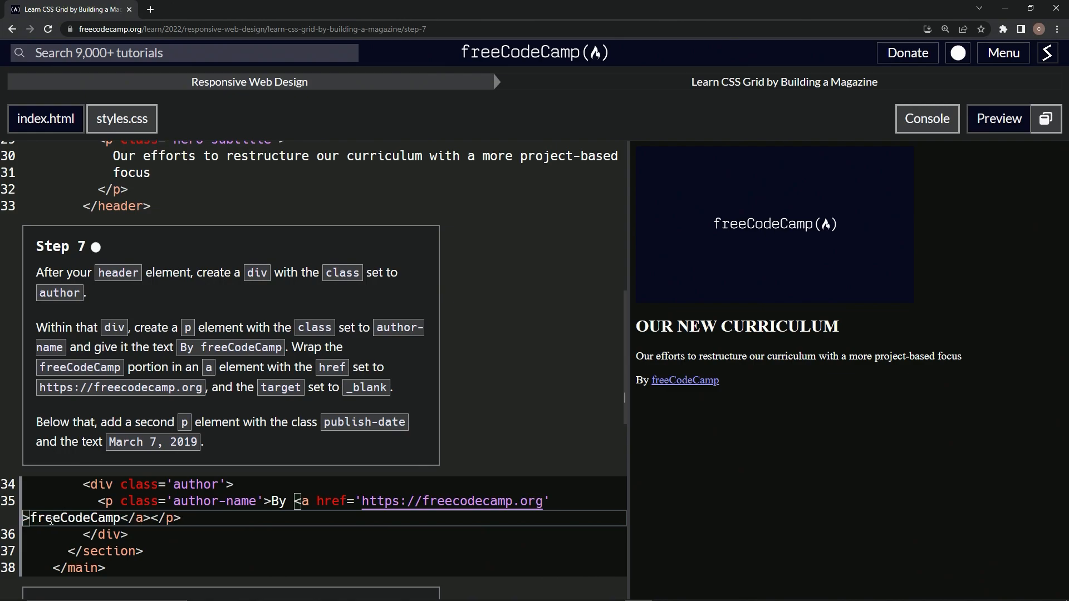
type("target")
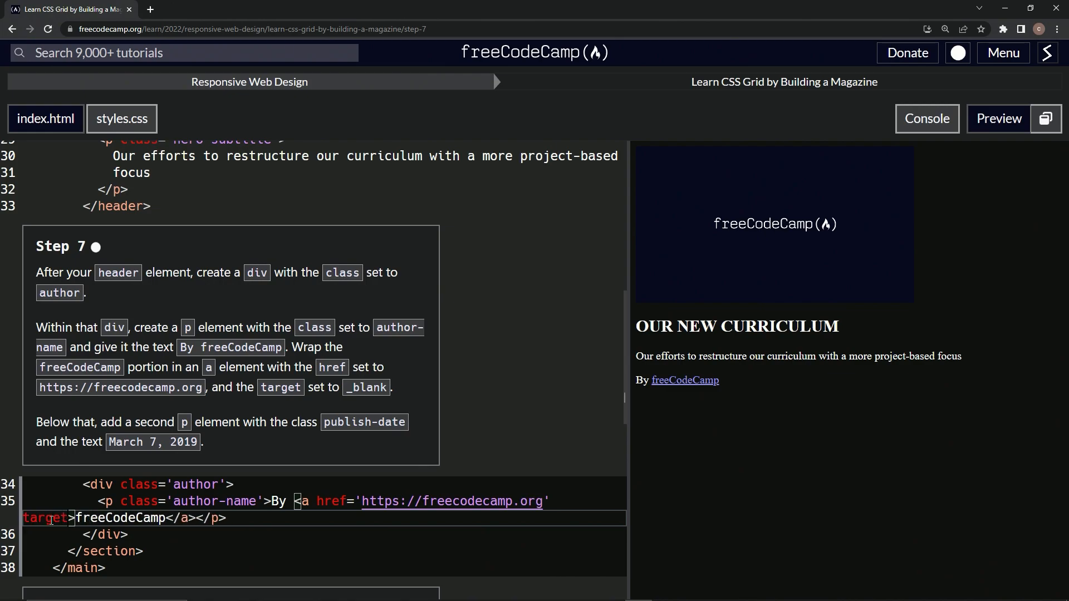
type("='_'")
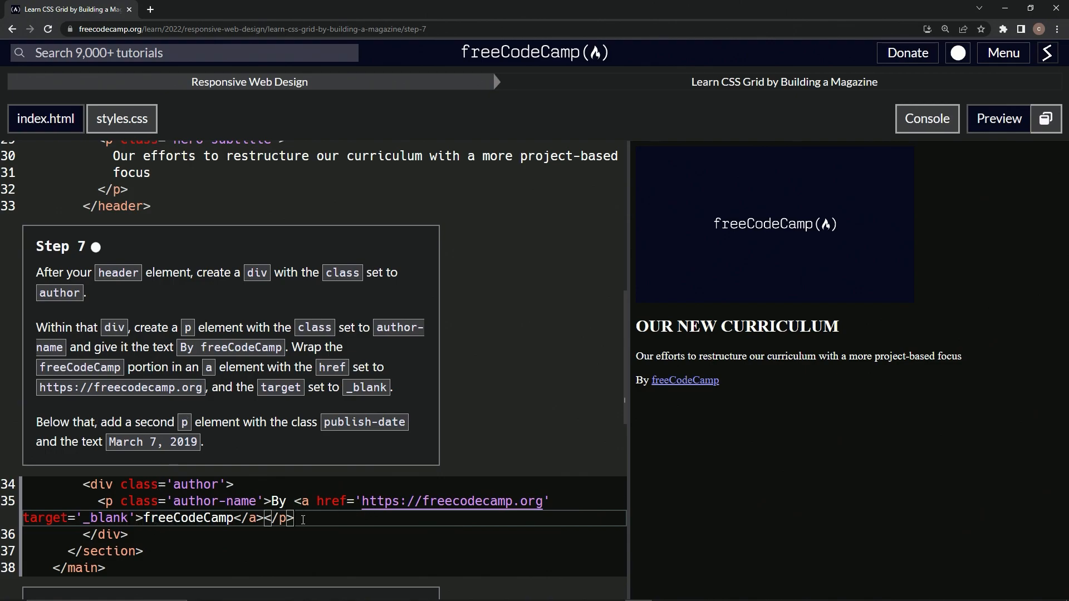
Add a paragraph with class 'publish-date' reading 'March 7, 2019' on line 36.
type("<p></p>")
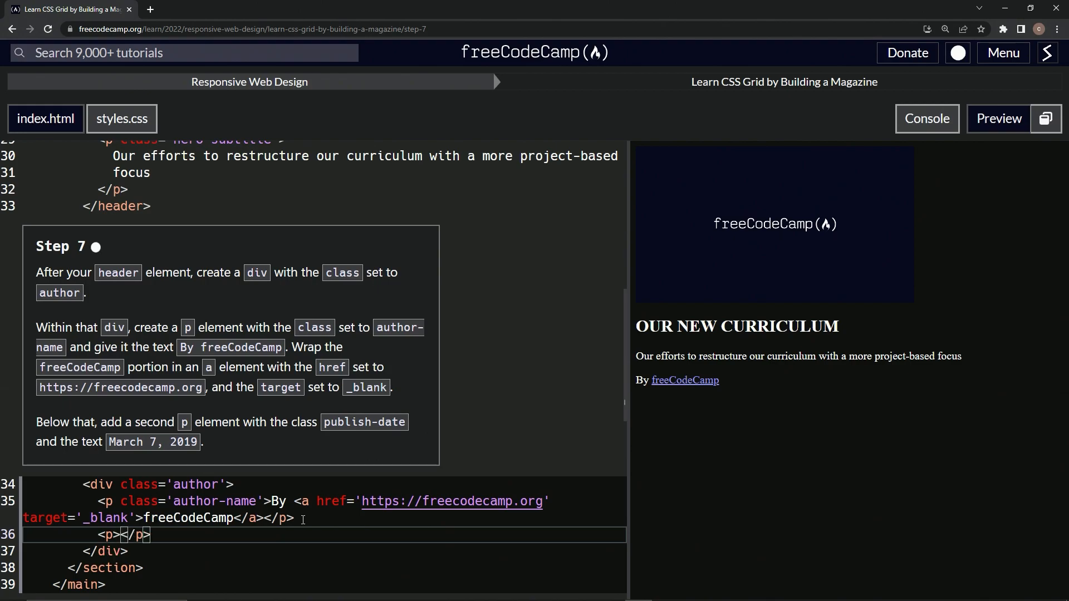
mouse_move(309, 414)
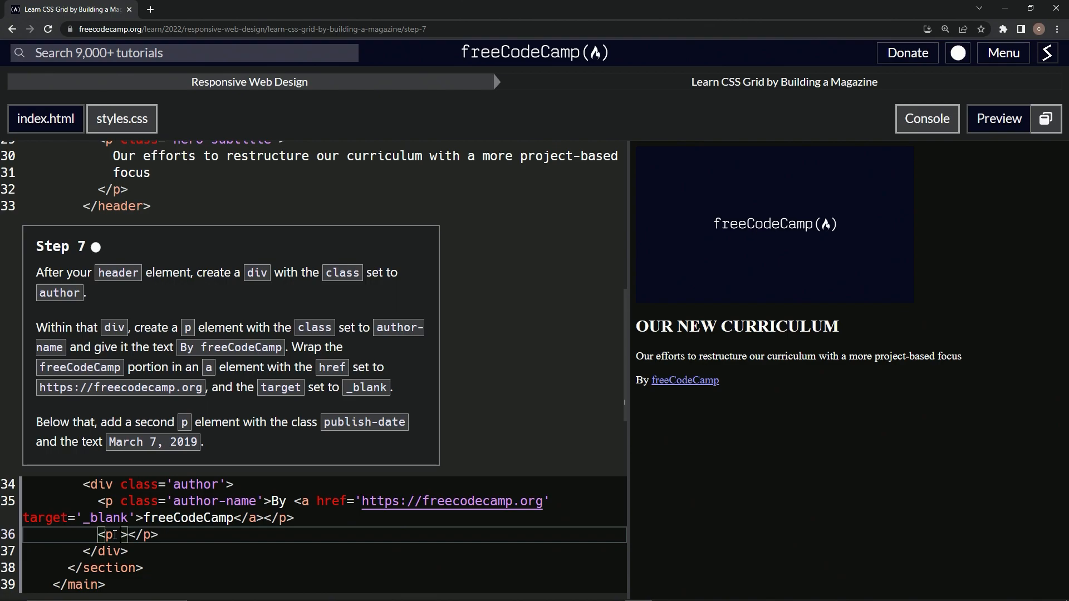
type("clas")
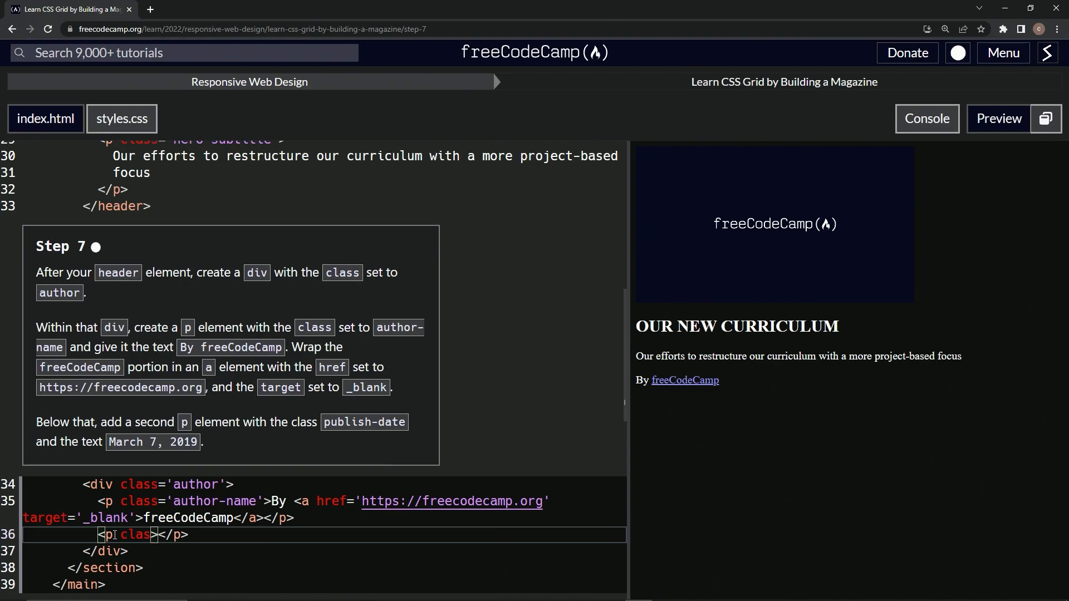
type("s='publish-date")
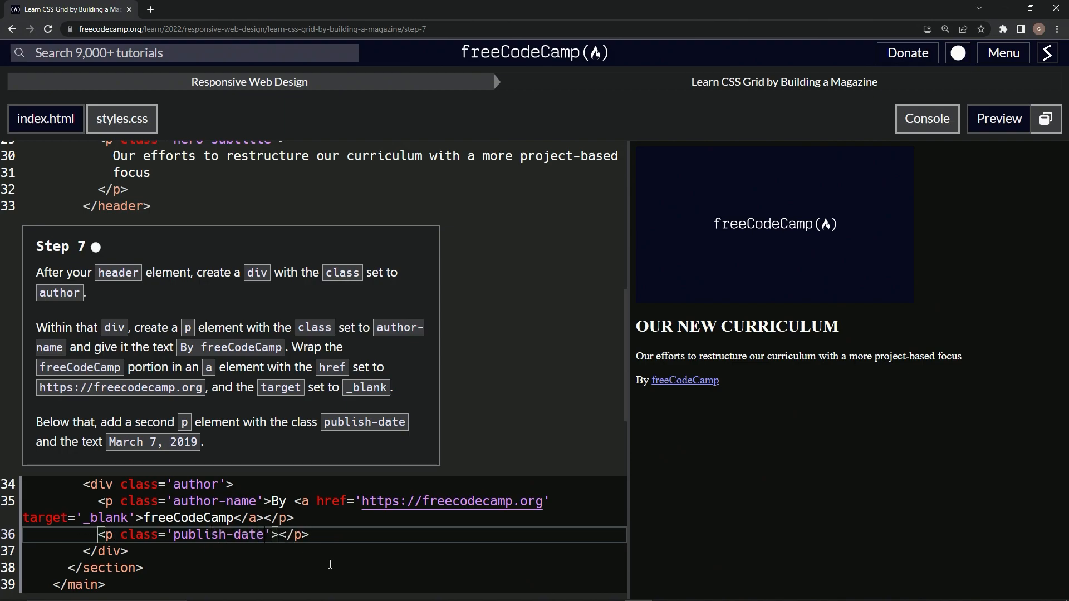
type("M")
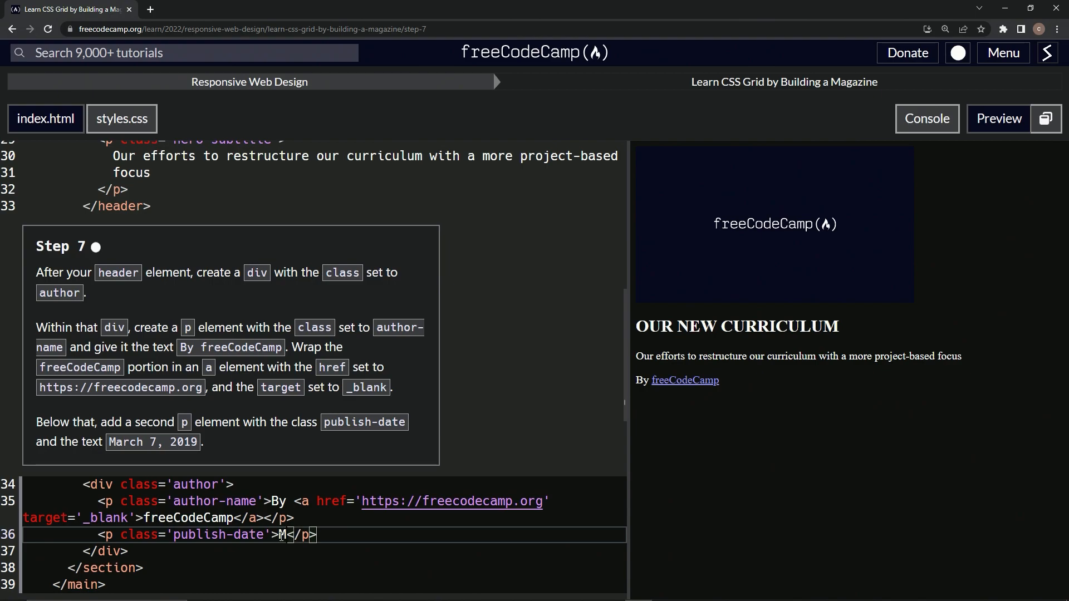
type("arch 7")
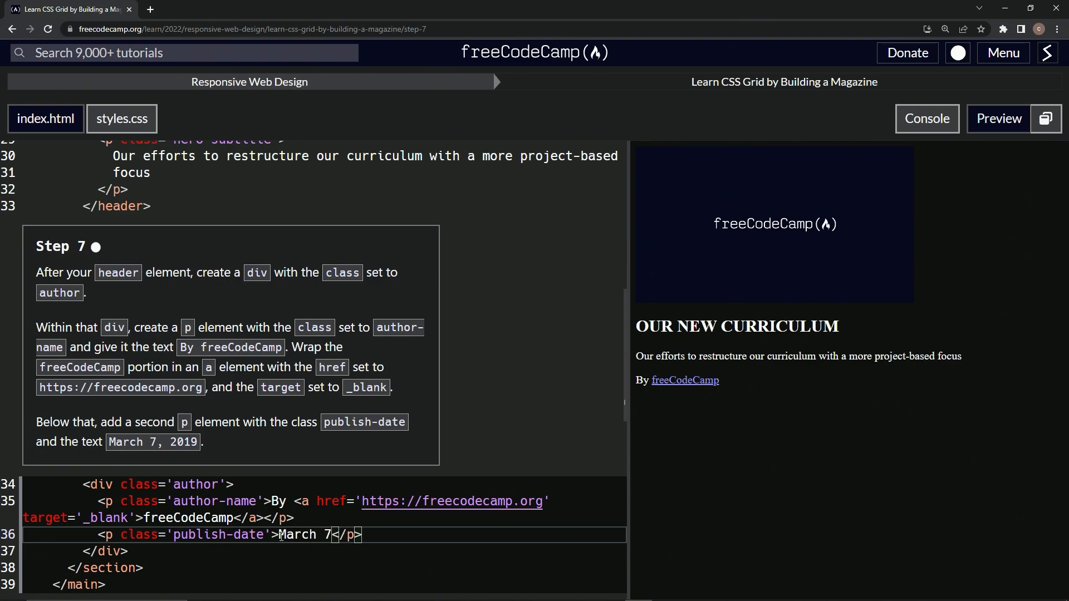
type(", 2019")
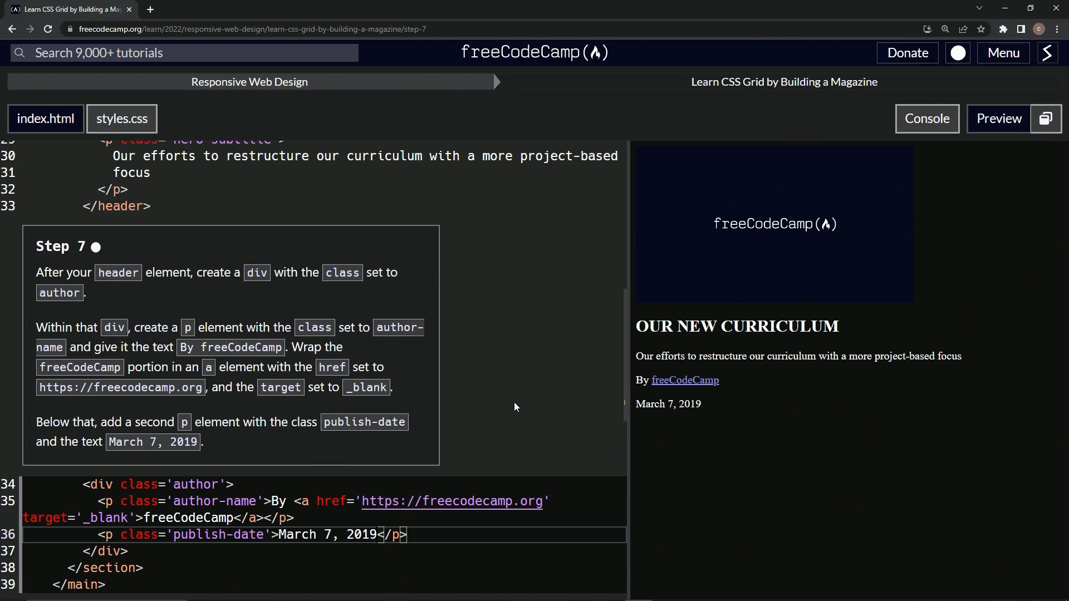
Run the Step 7 tests, then submit and continue to Step 8.
scroll("down", 3)
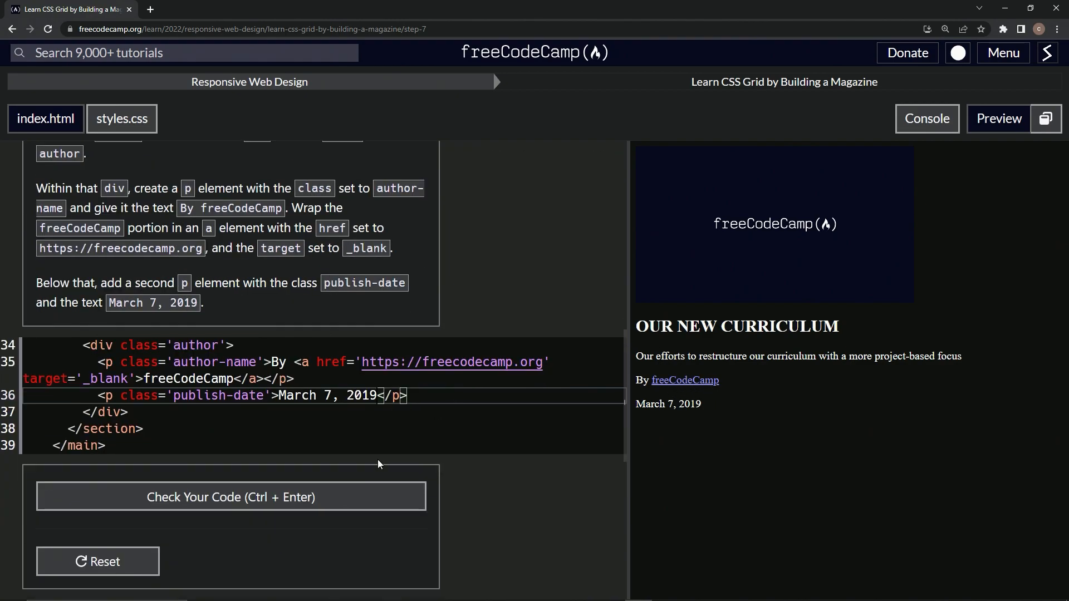
left_click(231, 496)
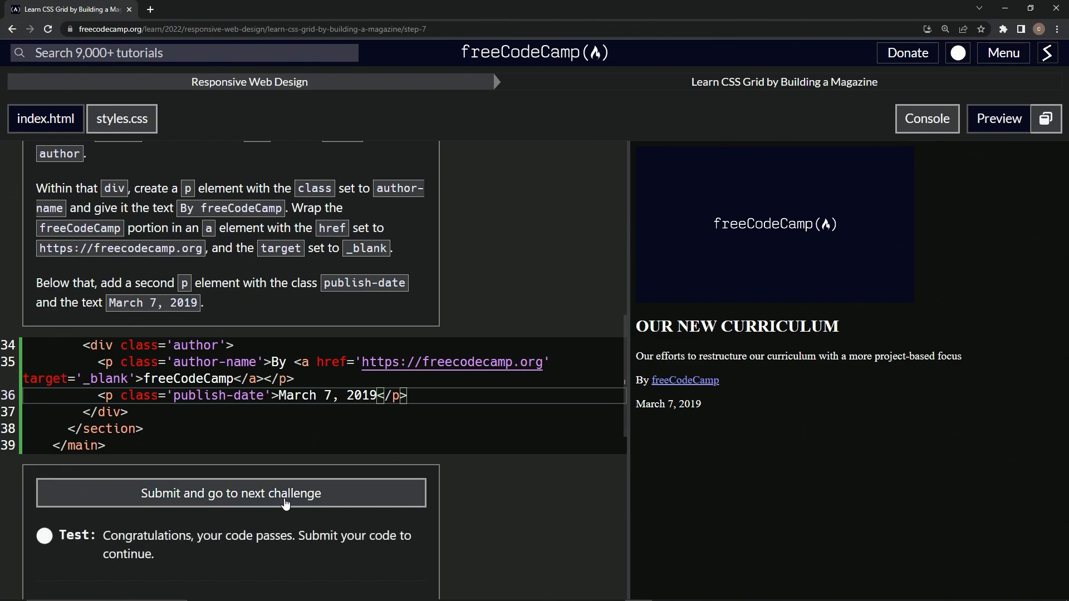
left_click(230, 492)
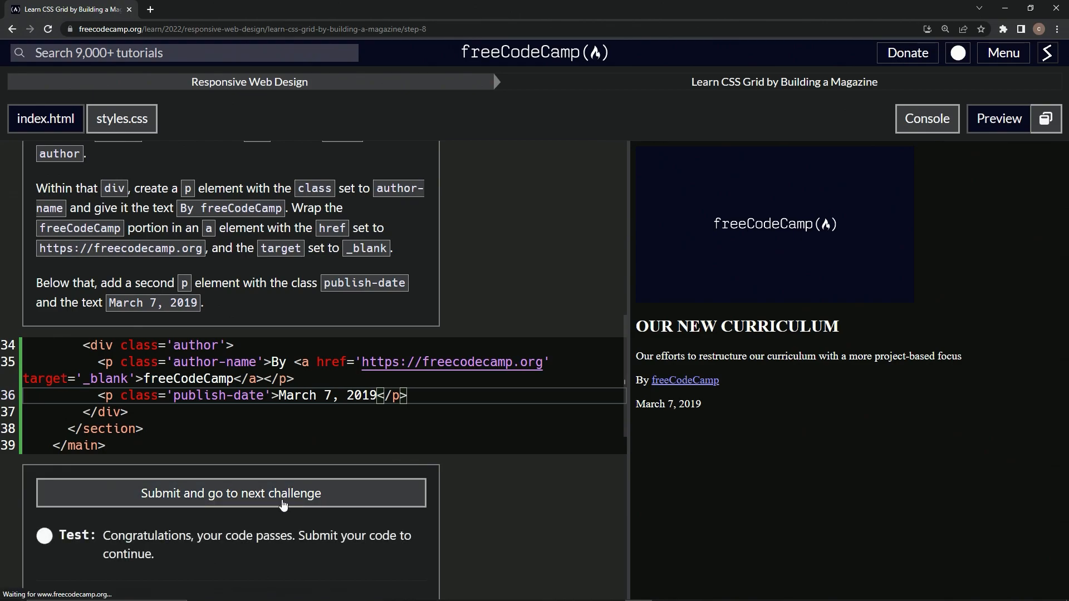
left_click(230, 493)
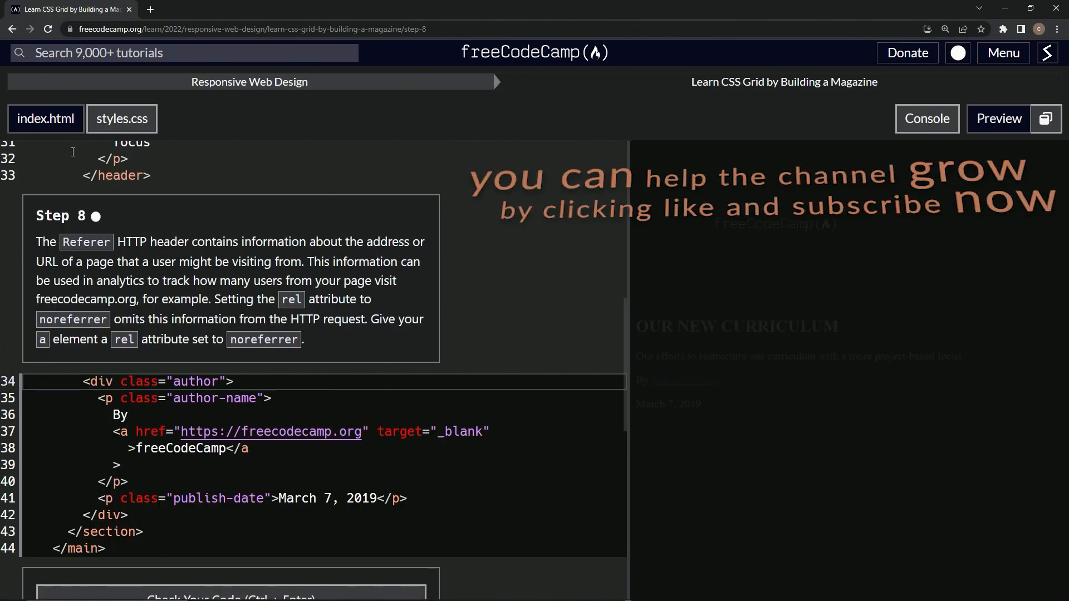